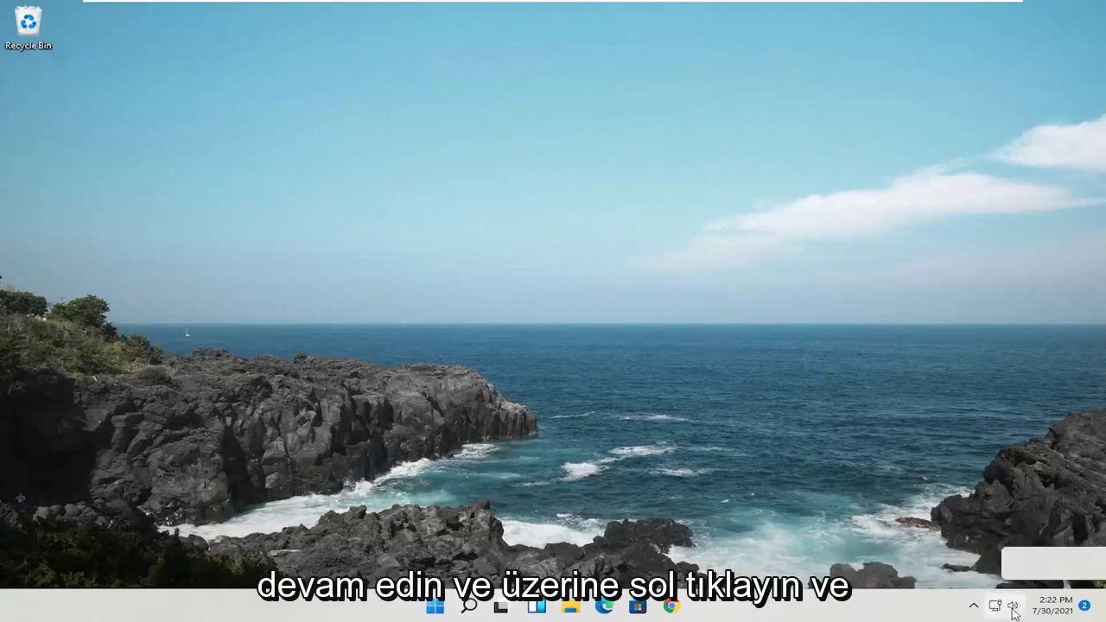
Step: Show the taskbar volume flyout listing Speakers (High Definition Audio Device) as the output
{"action": "left_click", "coordinate": [1012, 605]}
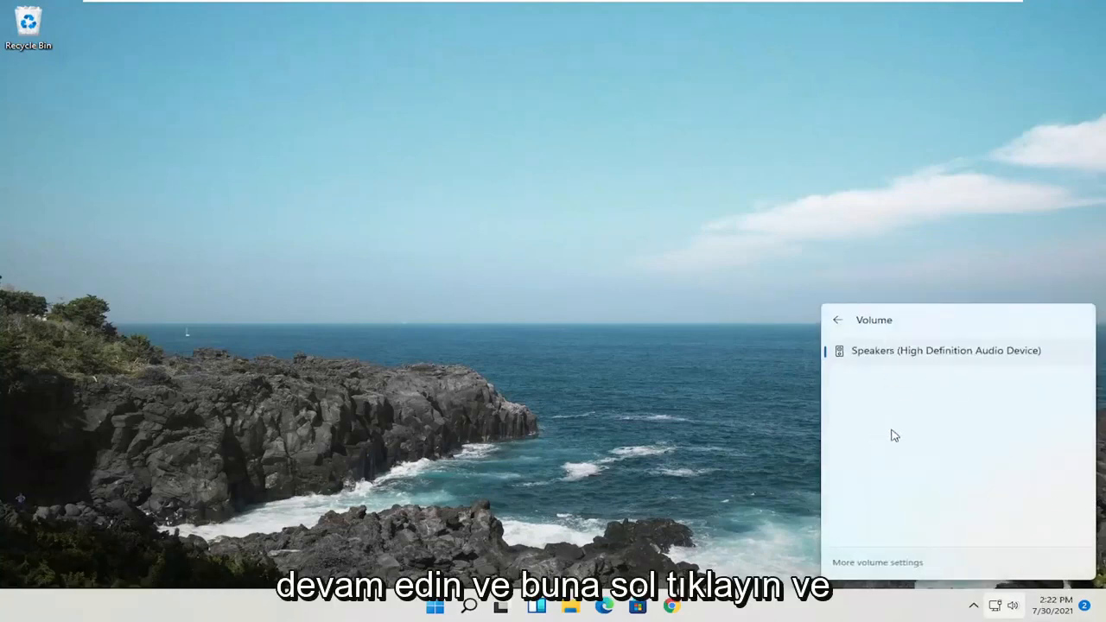
{"action": "mouse_move", "coordinate": [973, 387]}
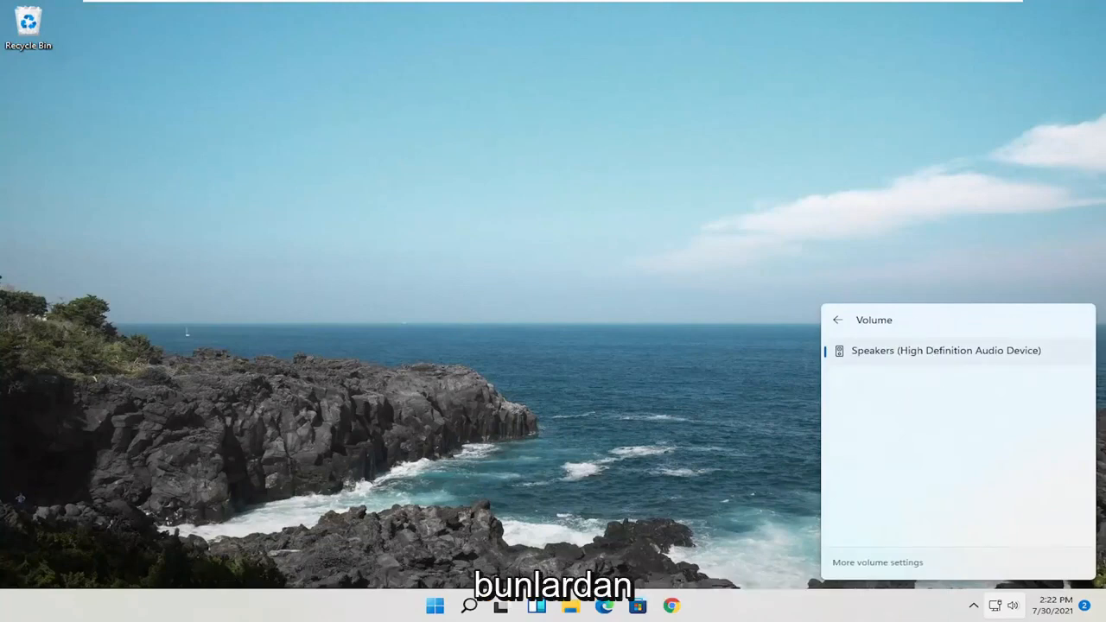
{"action": "mouse_move", "coordinate": [981, 239]}
{"action": "type", "text": "control panel"}
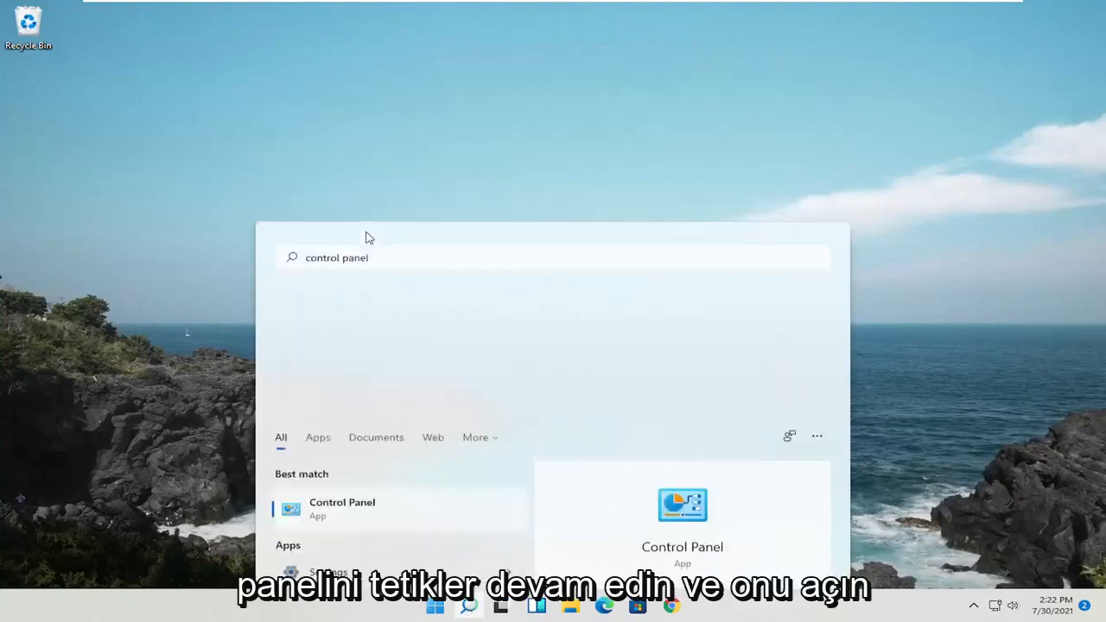
Step: In Control Panel's Sound dialog, keep Speakers as the default playback device and confirm with OK
{"action": "left_click", "coordinate": [342, 508]}
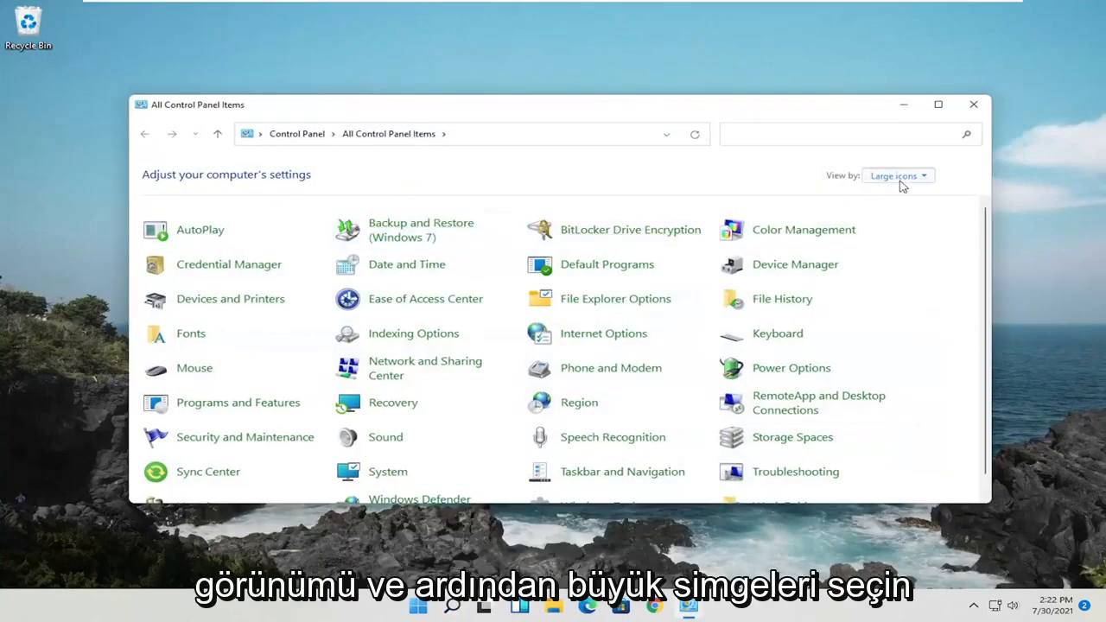
{"action": "mouse_move", "coordinate": [609, 422]}
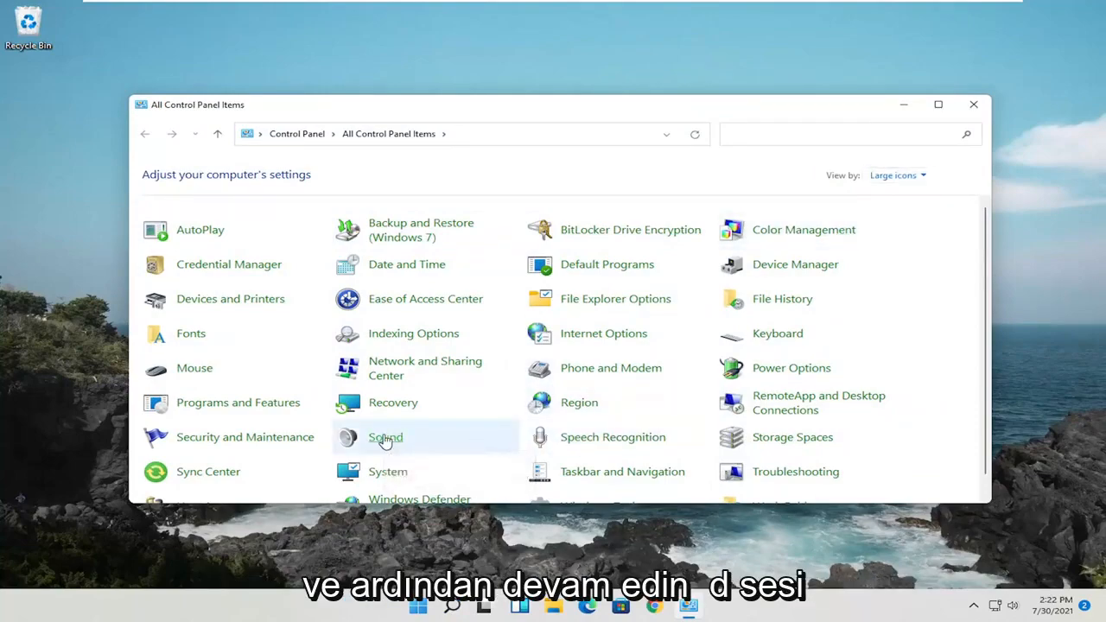
{"action": "double_click", "coordinate": [386, 436]}
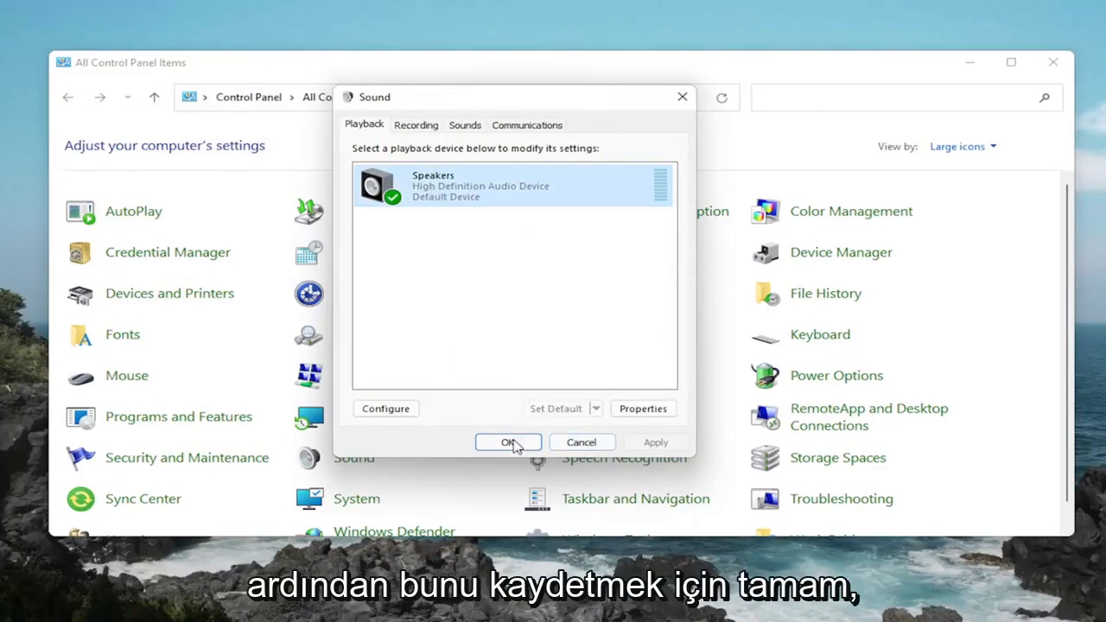
{"action": "left_click", "coordinate": [508, 443]}
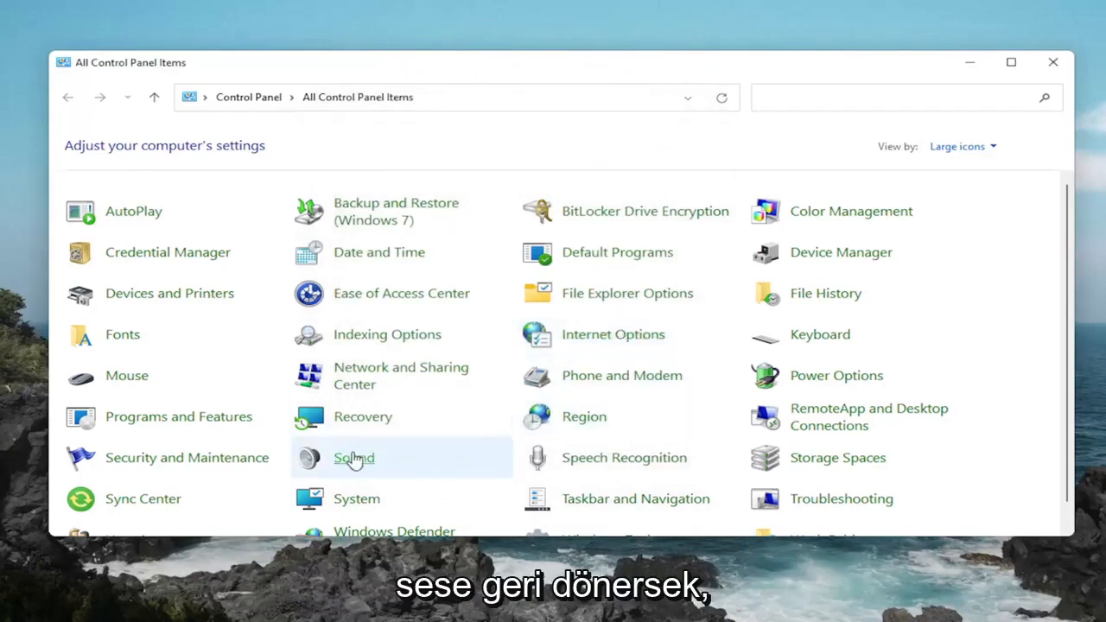
Step: Disable all enhancements on the Speakers' Enhancements tab and apply the change
{"action": "double_click", "coordinate": [353, 456]}
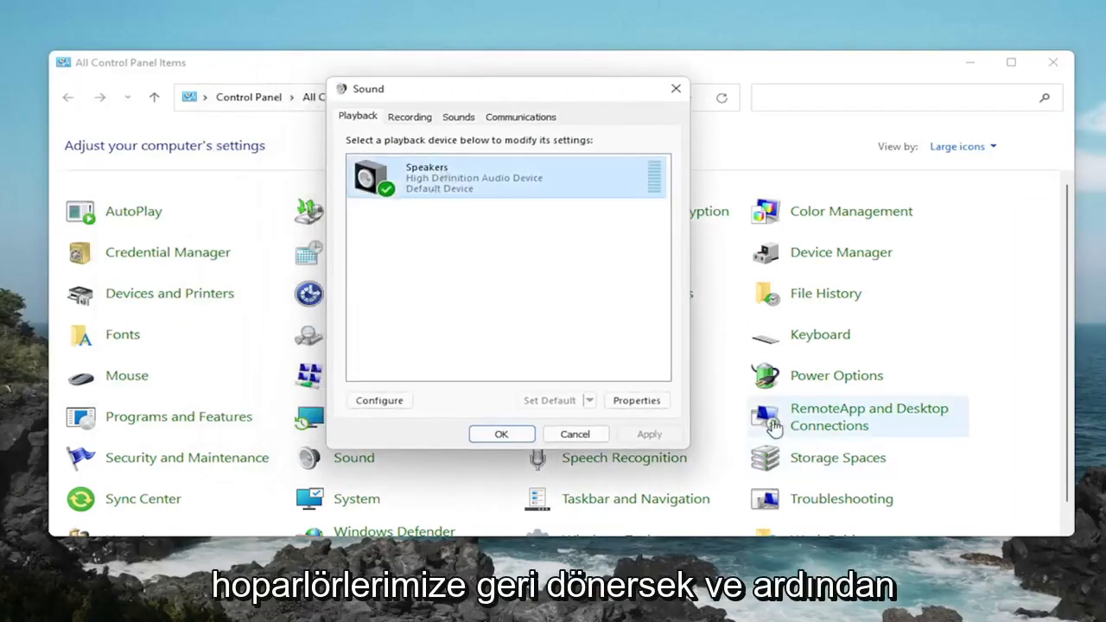
{"action": "left_click", "coordinate": [636, 401]}
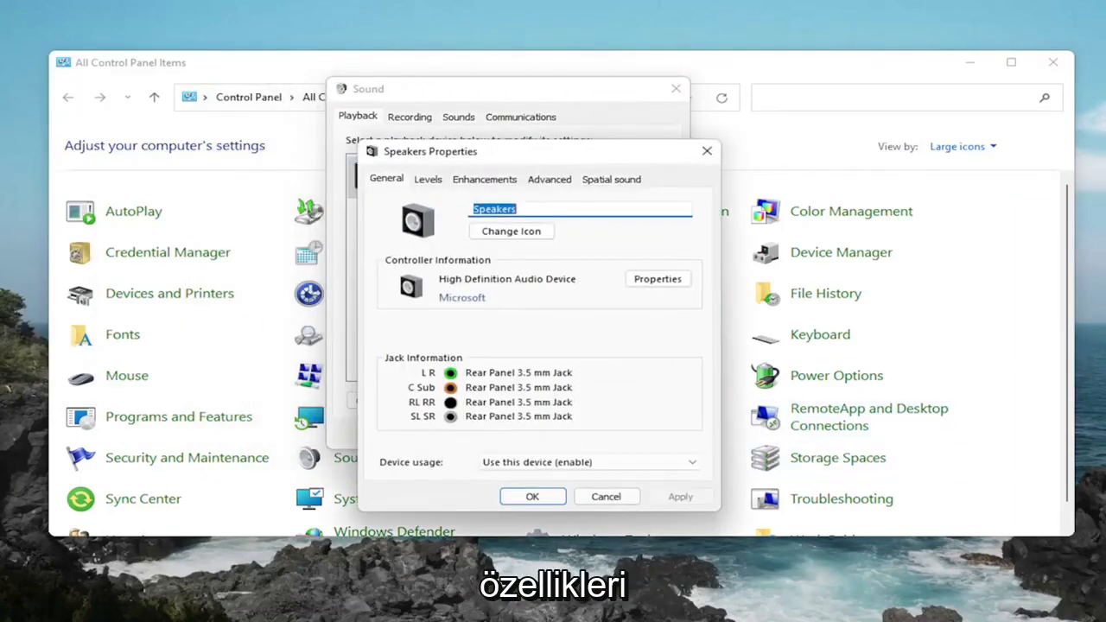
{"action": "left_click", "coordinate": [483, 178]}
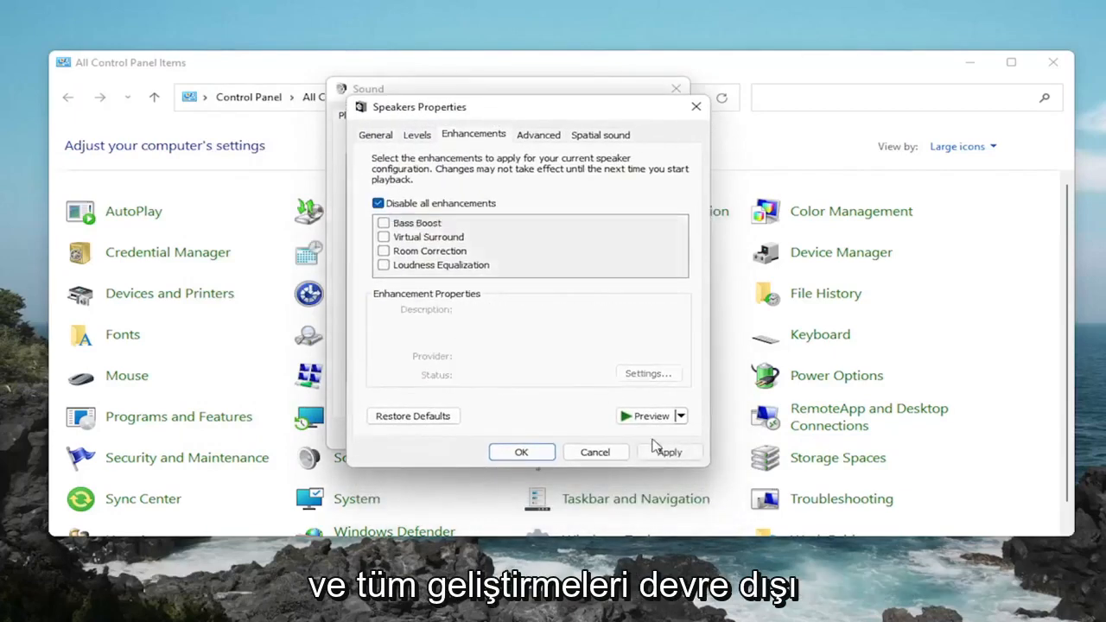
{"action": "left_click", "coordinate": [522, 453]}
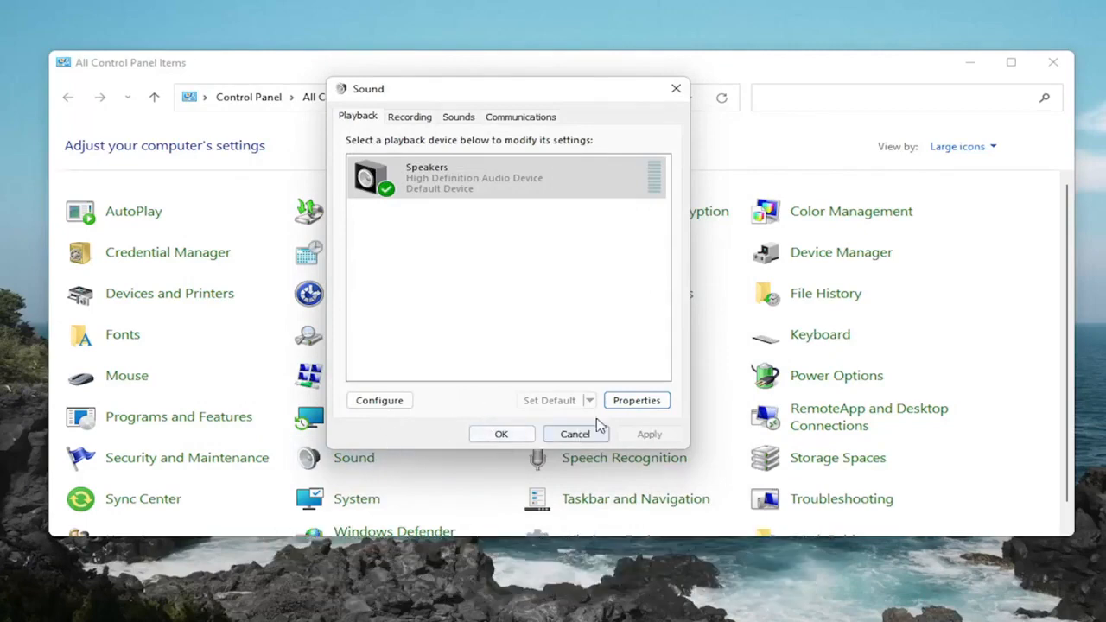
Step: Recheck the Speakers properties, then close them and the Sound dialog
{"action": "left_click", "coordinate": [636, 401]}
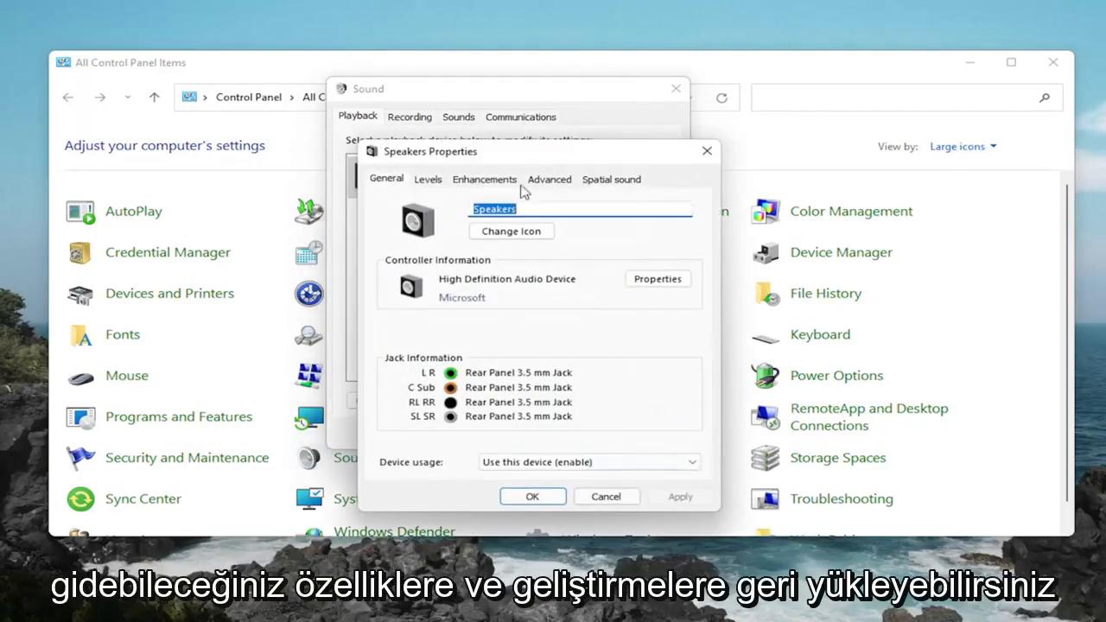
{"action": "left_click", "coordinate": [484, 178]}
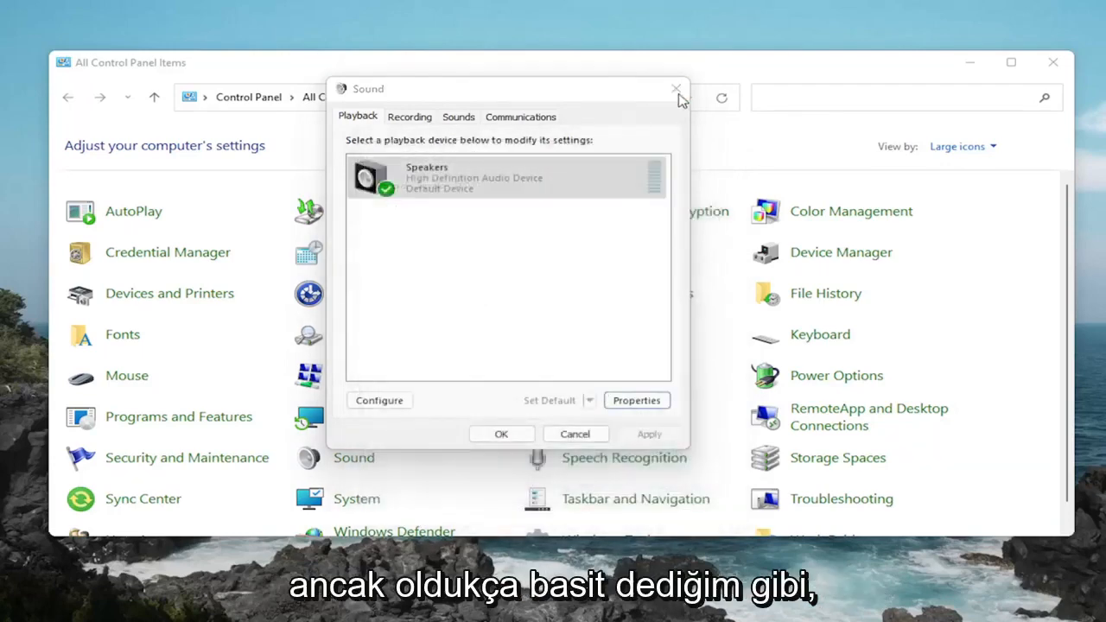
{"action": "left_click", "coordinate": [678, 88]}
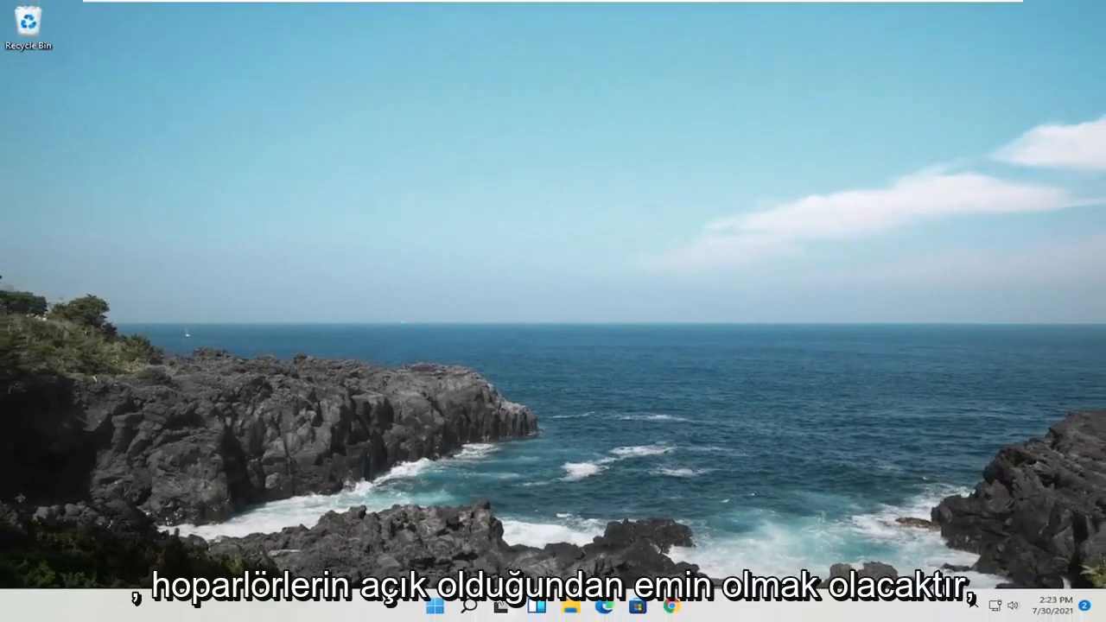
{"action": "left_click", "coordinate": [1011, 605]}
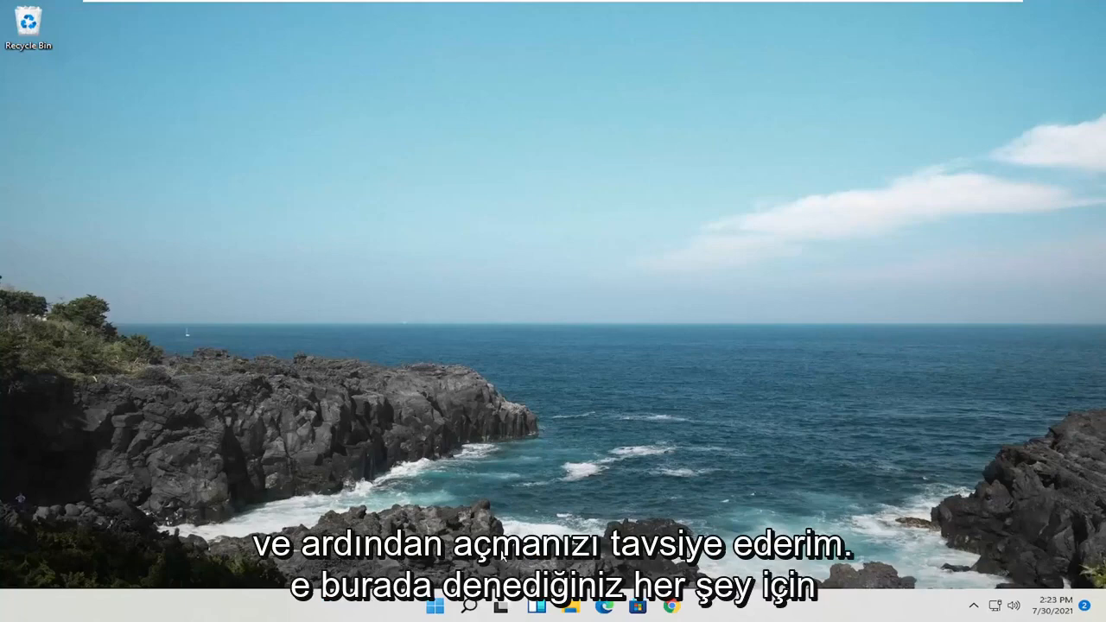
Step: Search Windows for 'troubleshoot settings' to reach the Other troubleshooters list
{"action": "left_click", "coordinate": [470, 605]}
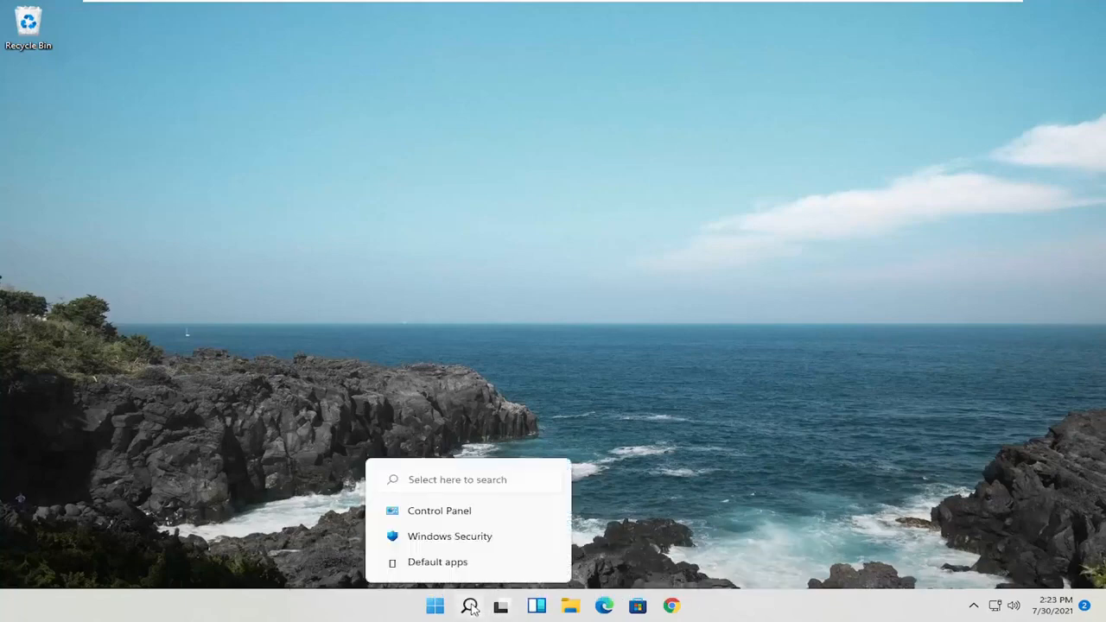
{"action": "type", "text": "troubleshoot settings"}
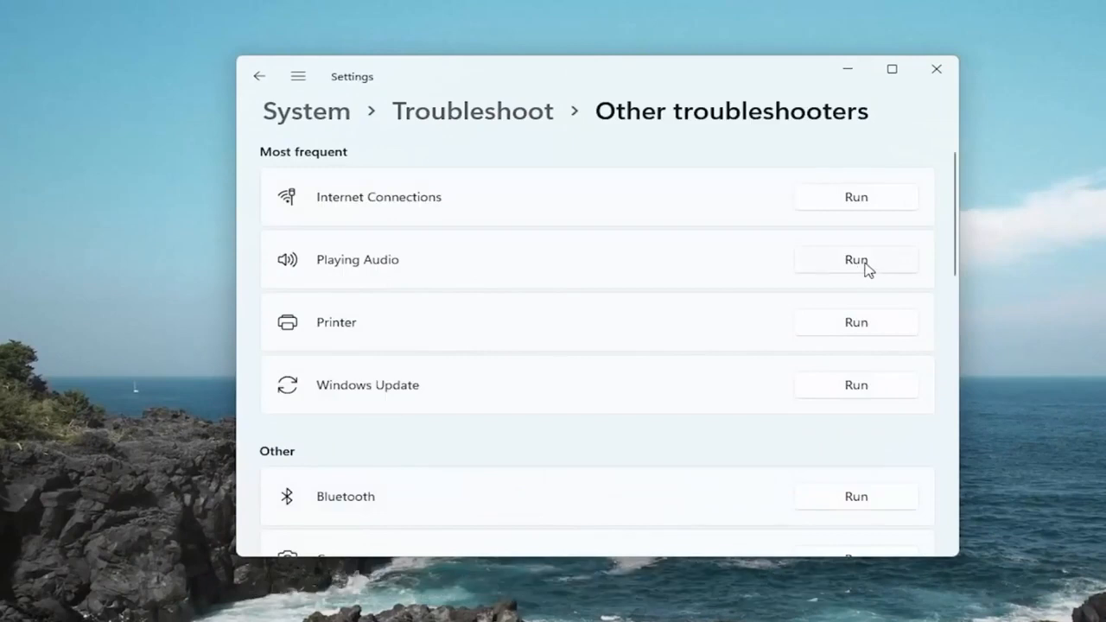
Step: Run the Playing Audio troubleshooter, answer No to enhancements, and close its result
{"action": "left_click", "coordinate": [854, 259]}
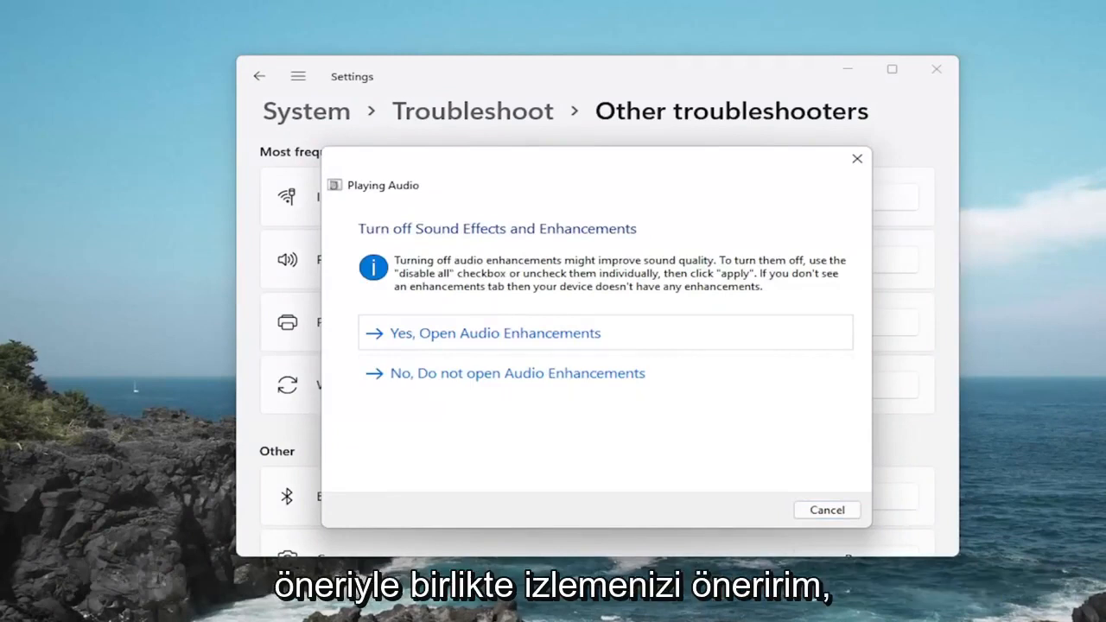
{"action": "left_click", "coordinate": [517, 374]}
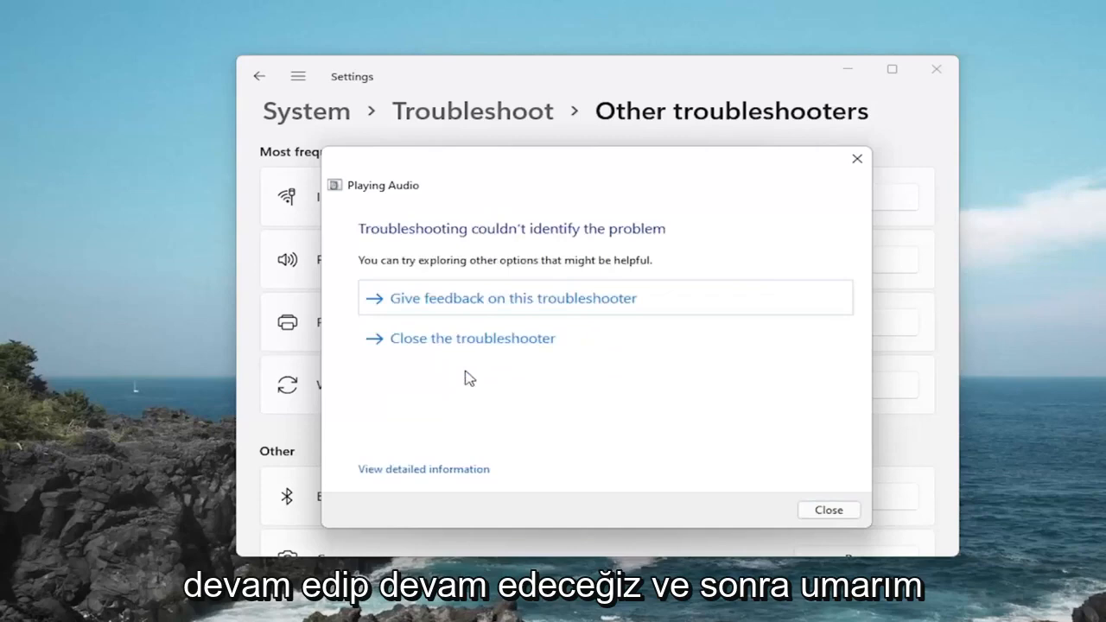
{"action": "left_click", "coordinate": [828, 510]}
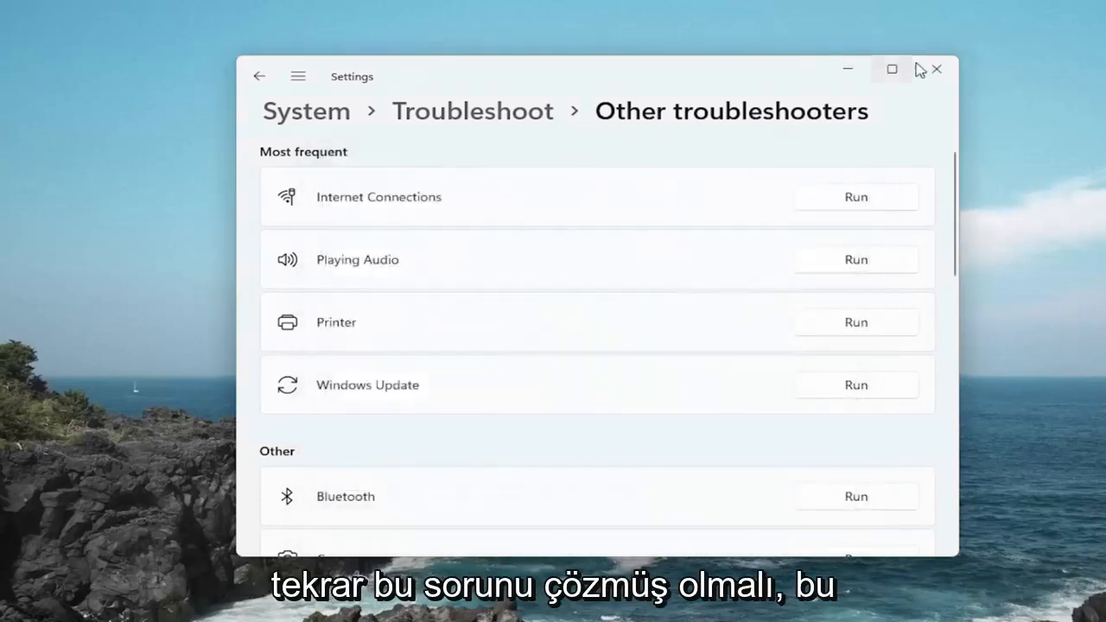